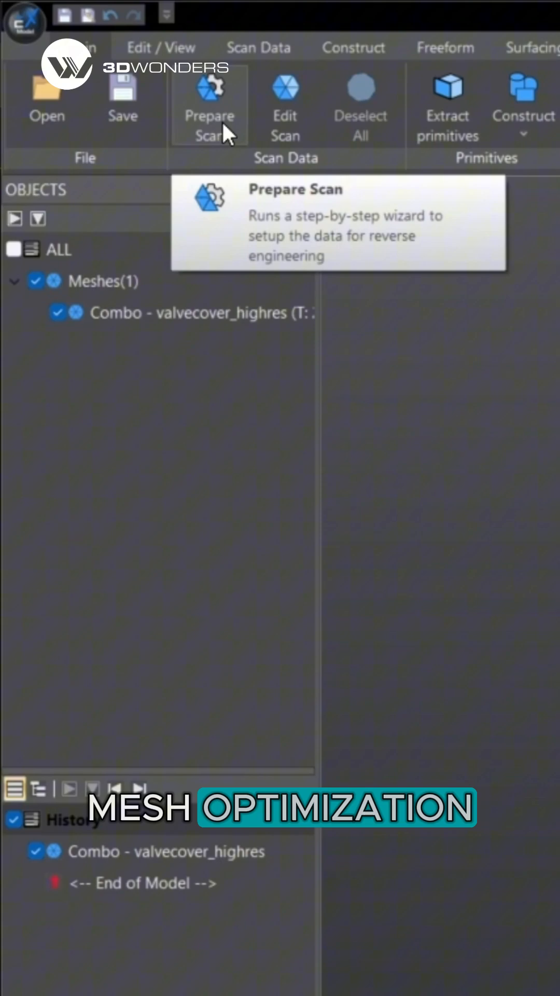
Step: Run the Prepare Scan wizard on the valve cover mesh past the Mesh quality page
left_click(209, 101)
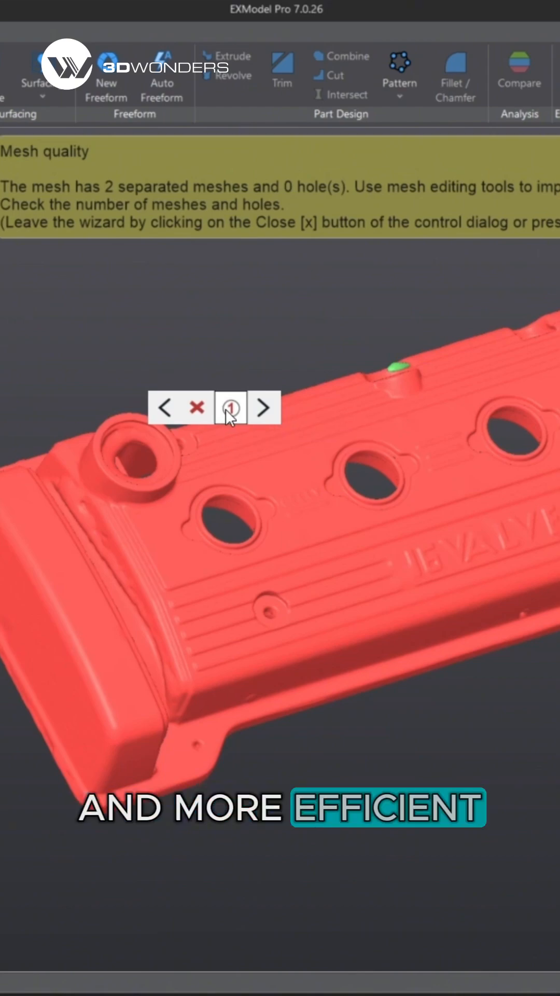
left_click(264, 407)
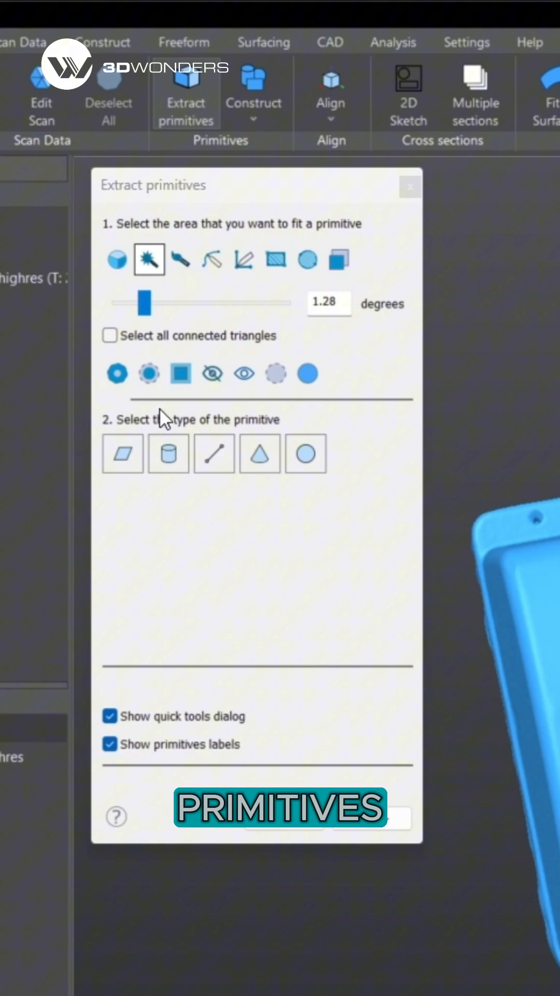
Step: Choose a different area selection method in the Extract primitives dialog
left_click(116, 259)
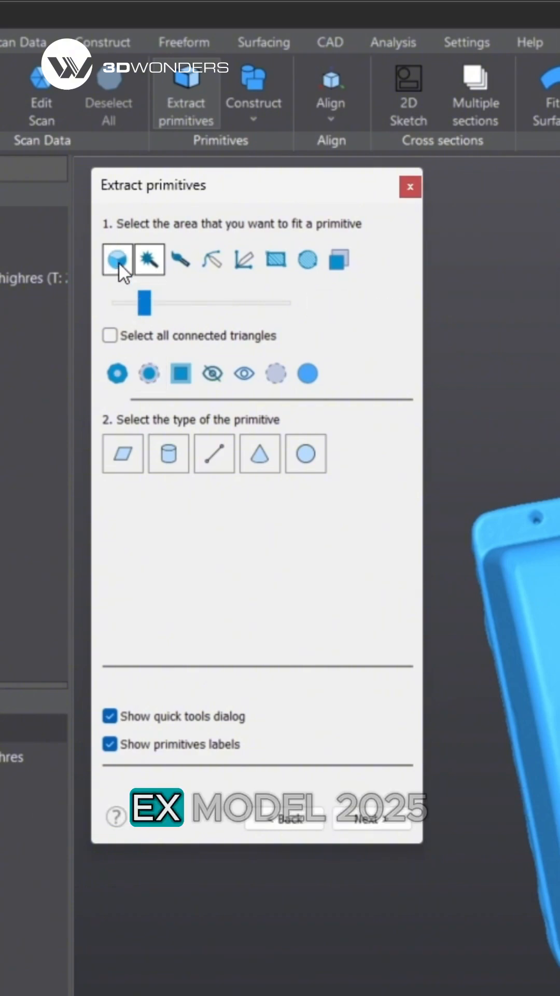